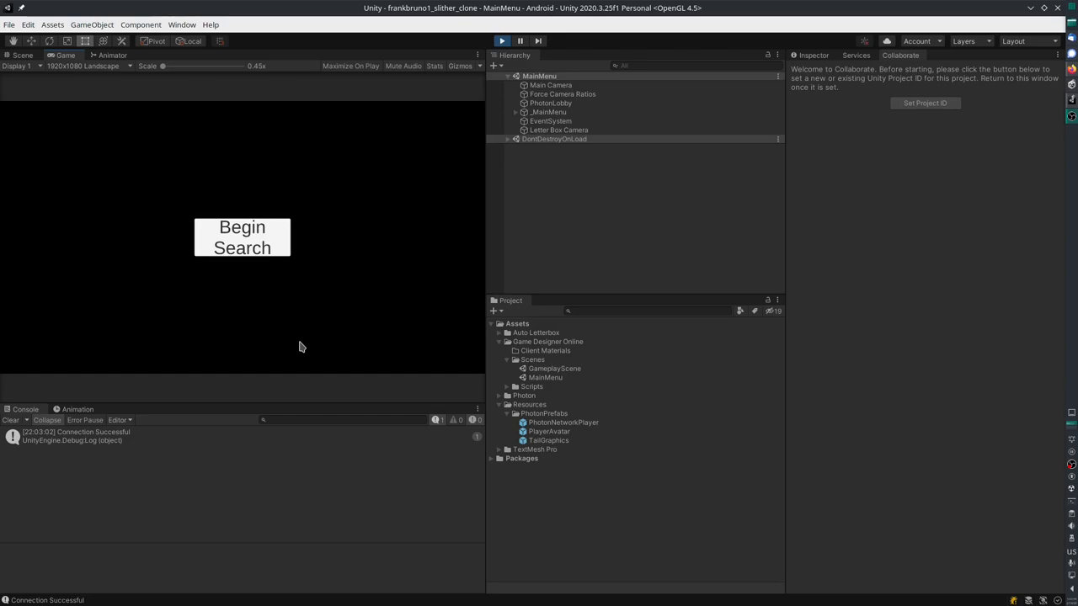
pyautogui.moveTo(341, 271)
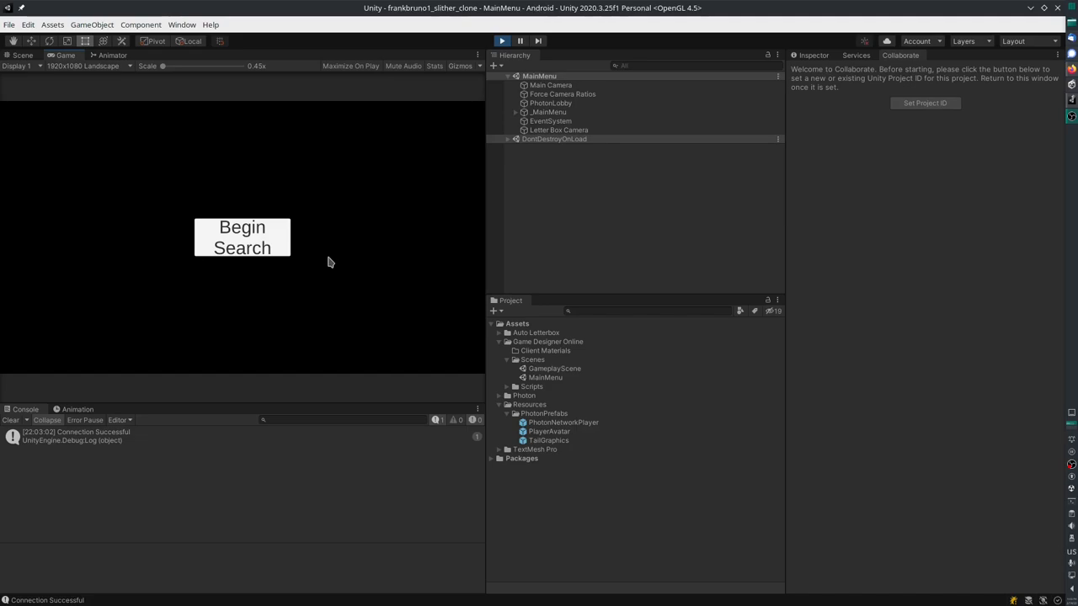
# - Join a new Photon room to spawn the snake, then use Test Add Snake to lengthen it
pyautogui.click(241, 237)
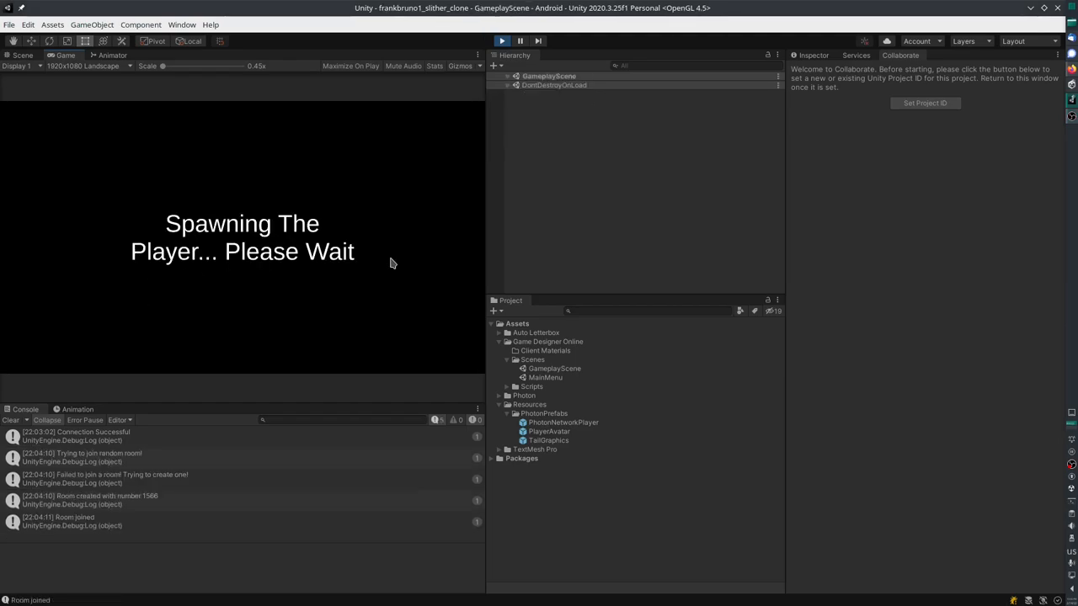
pyautogui.moveTo(327, 251)
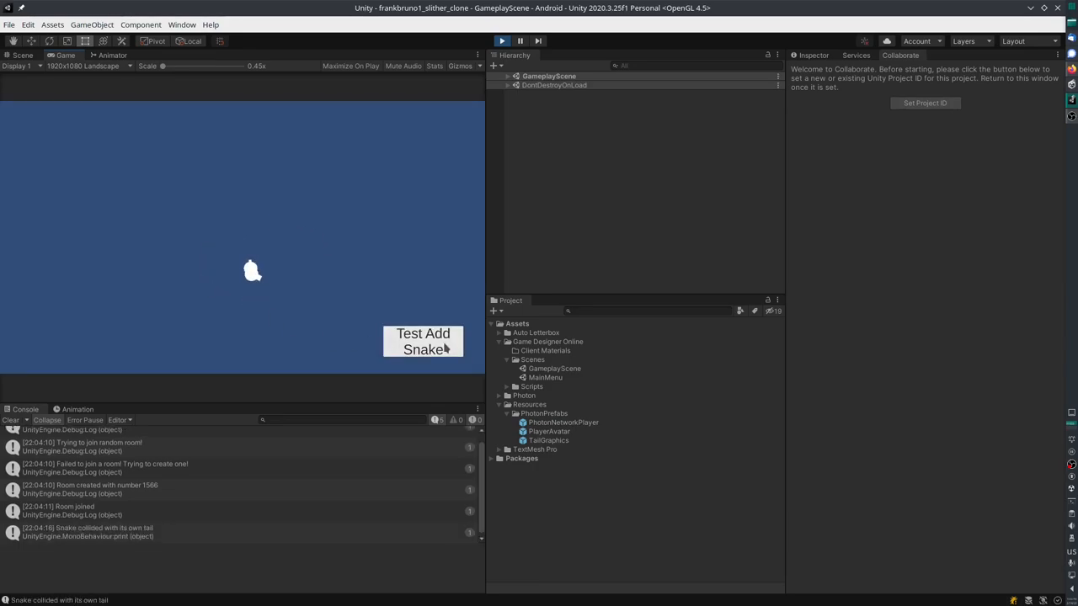
pyautogui.click(422, 341)
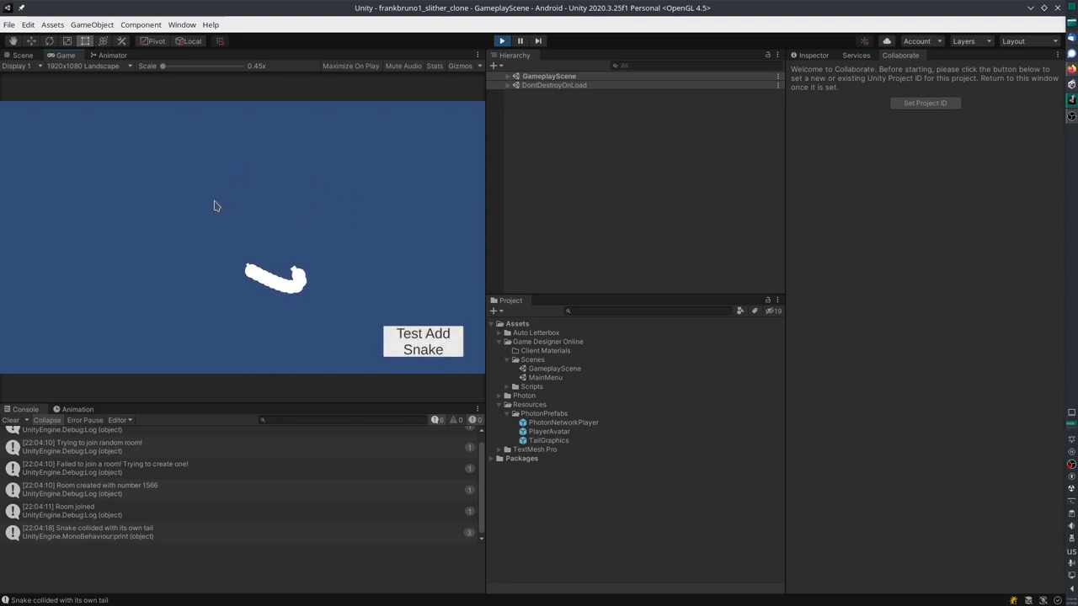